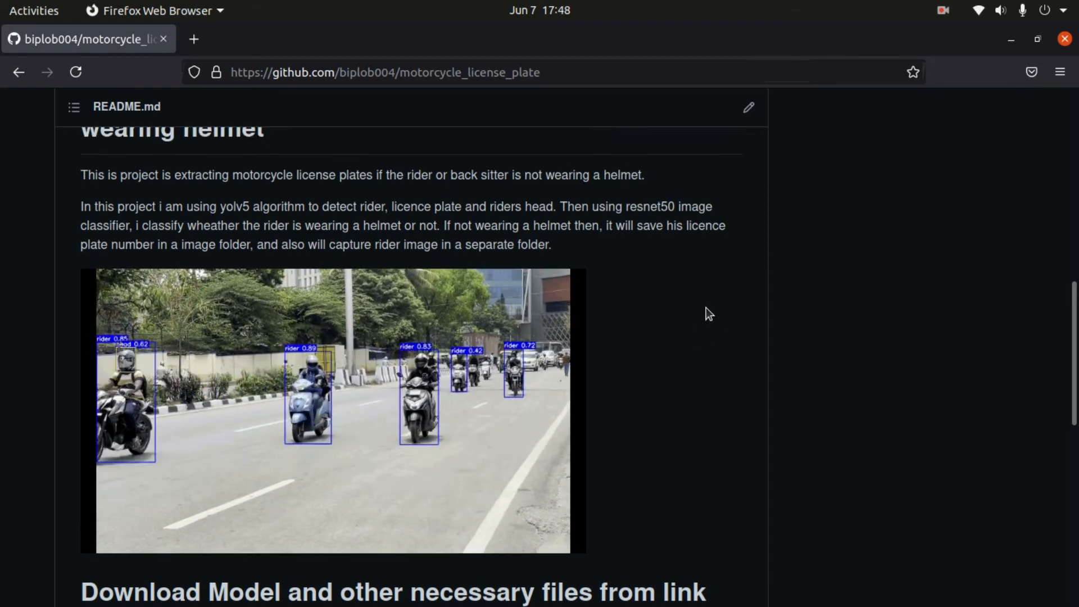
# Download the motorcycle_license_plate repository as a ZIP from the Code dropdown.
pyautogui.scroll(3)
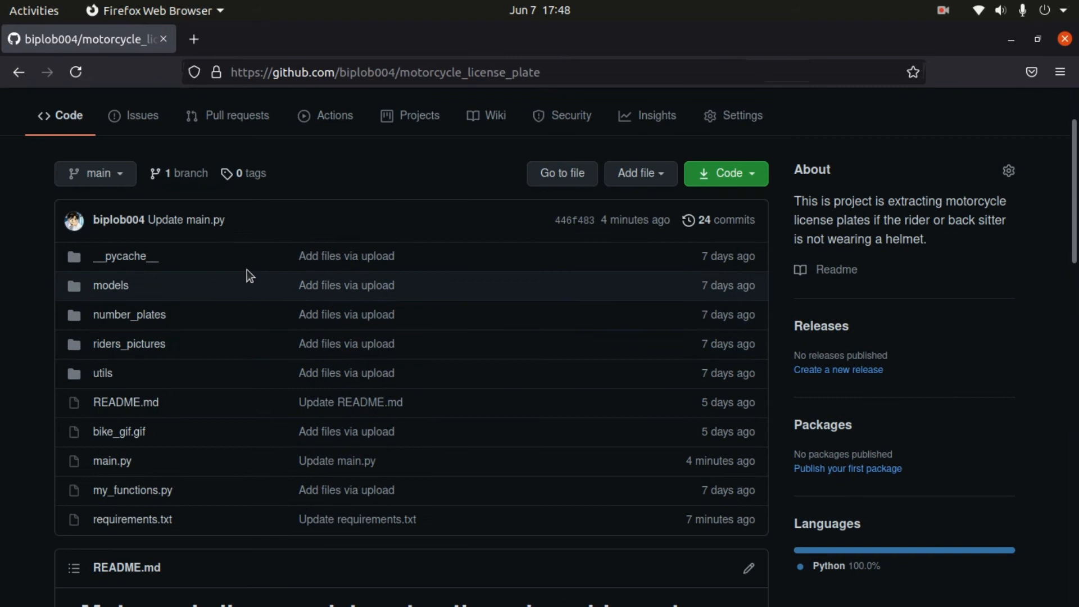
pyautogui.scroll(-3)
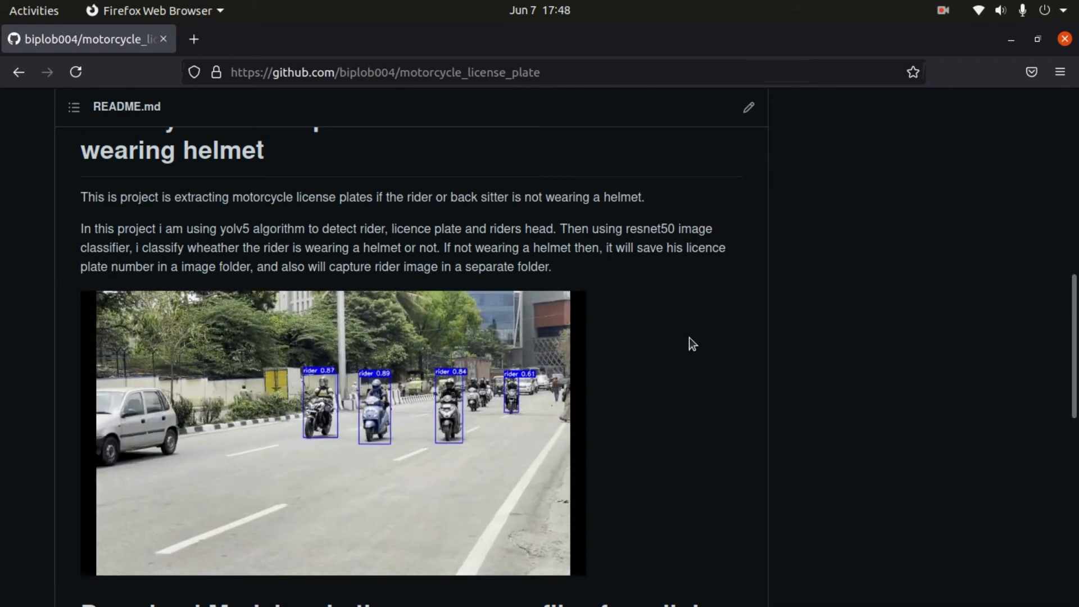
pyautogui.scroll(3)
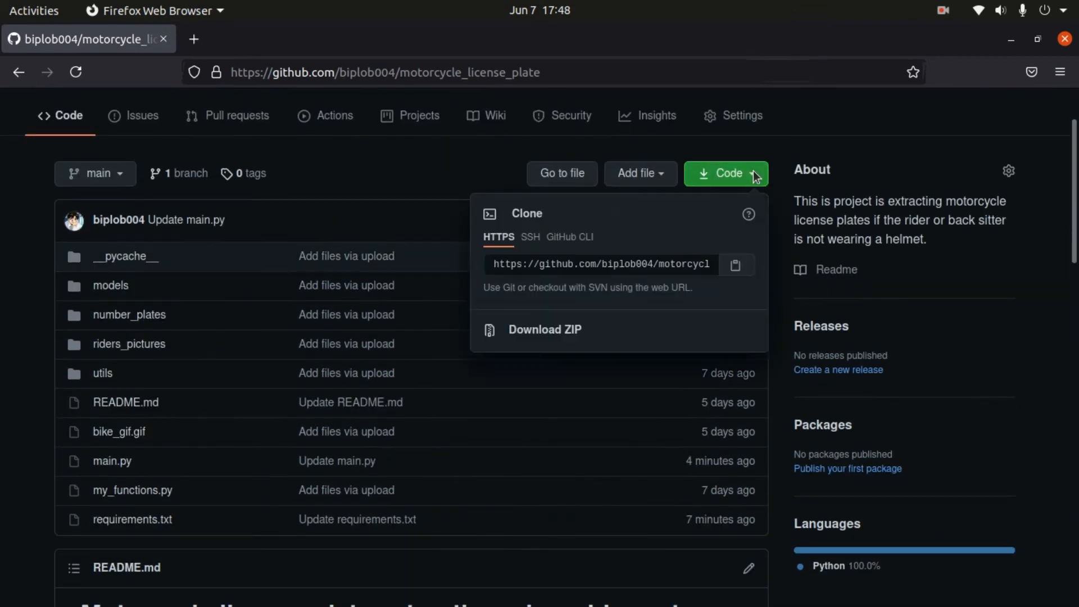
pyautogui.moveTo(545, 330)
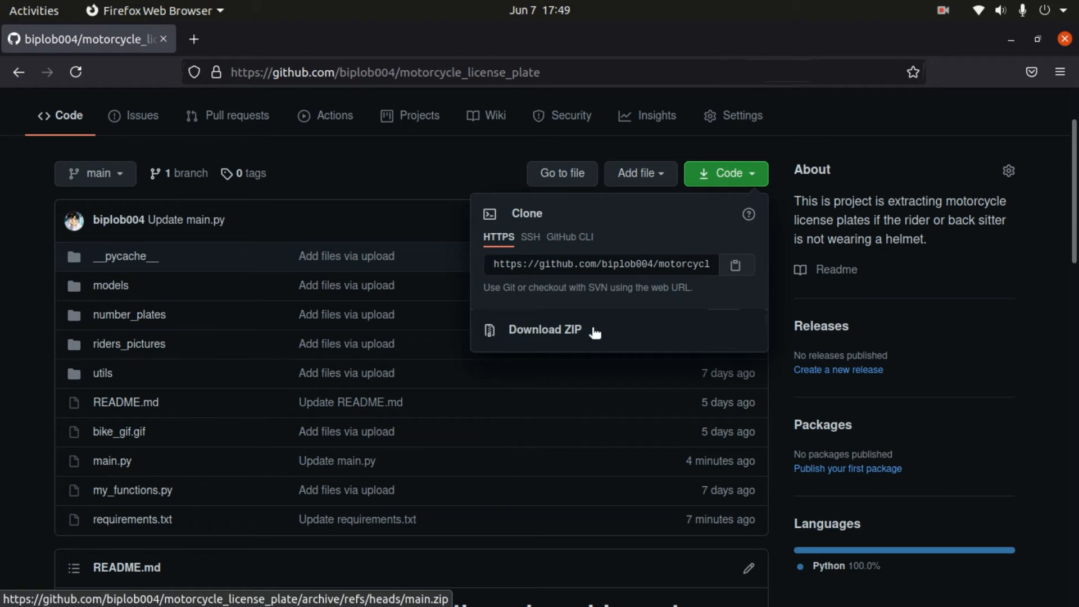
pyautogui.click(598, 264)
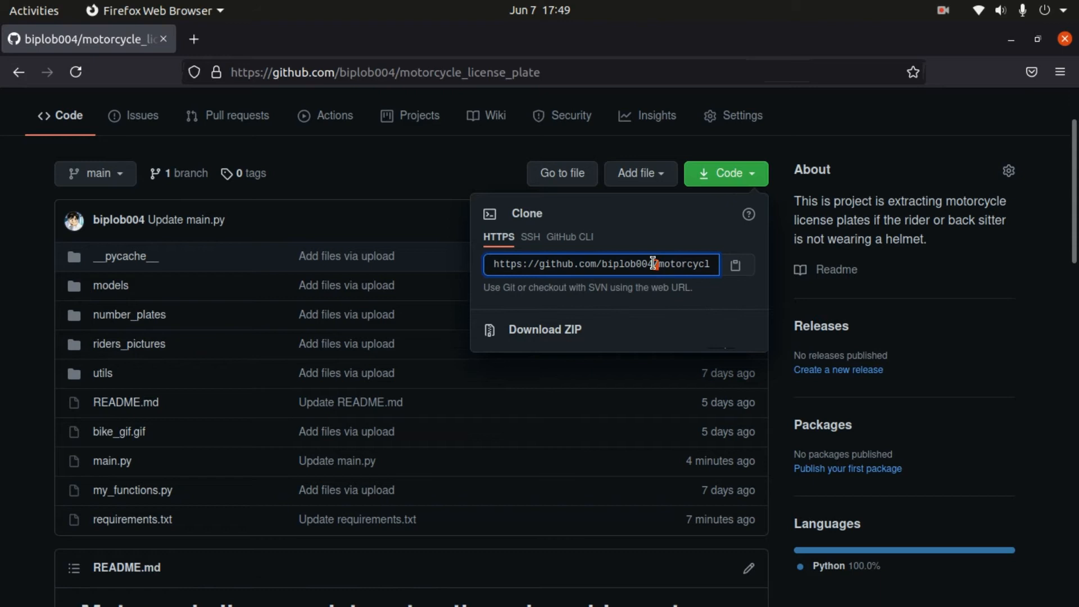
pyautogui.moveTo(805, 154)
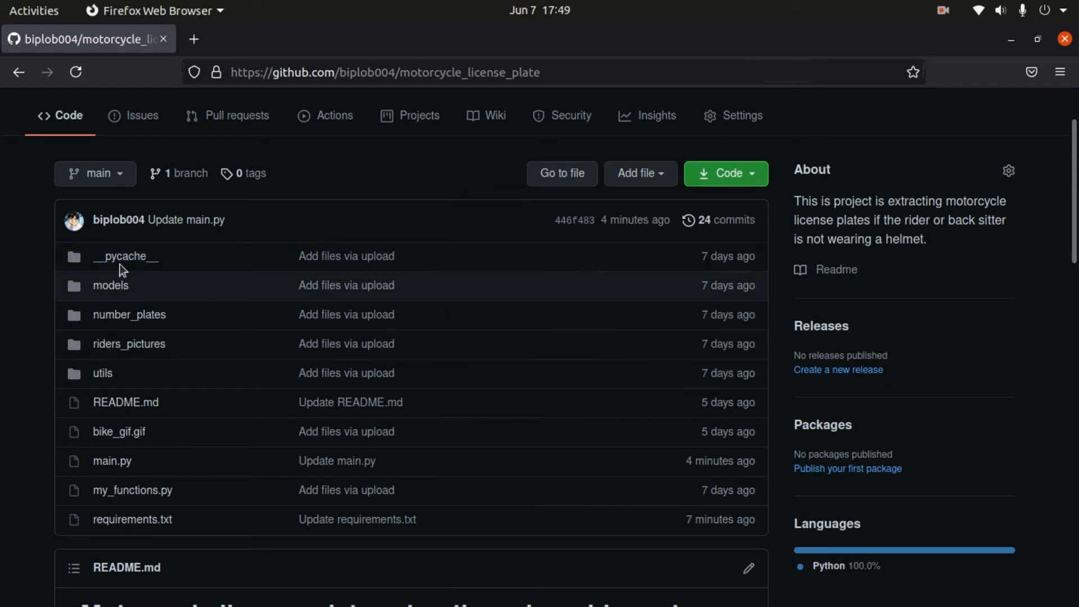
# Get the small YOLOv5 .pt weight file from the README's Google Drive link, then close Drive.
pyautogui.scroll(-3)
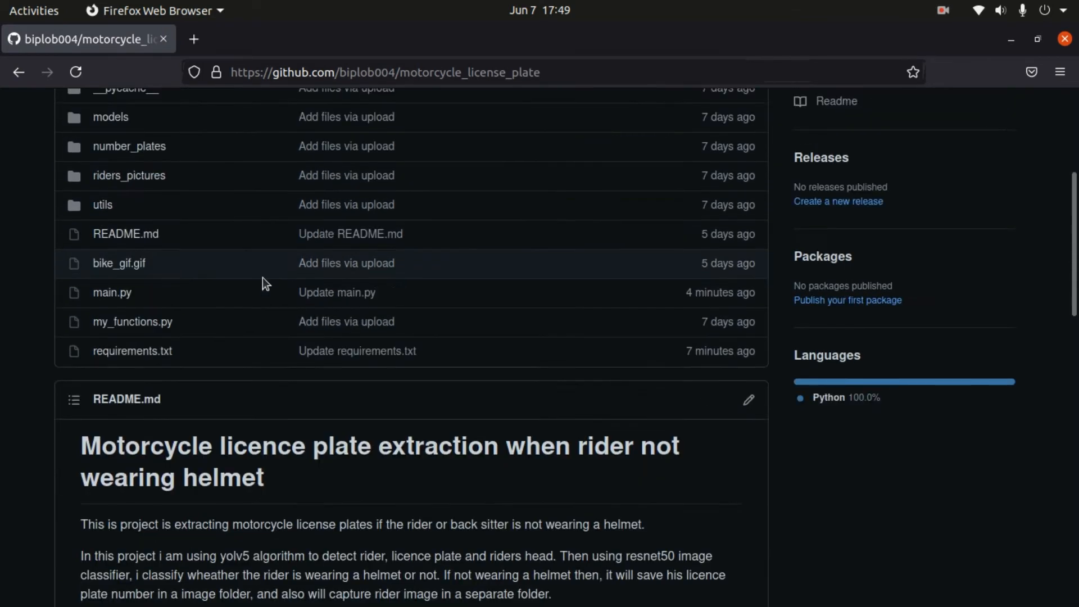
pyautogui.scroll(-3)
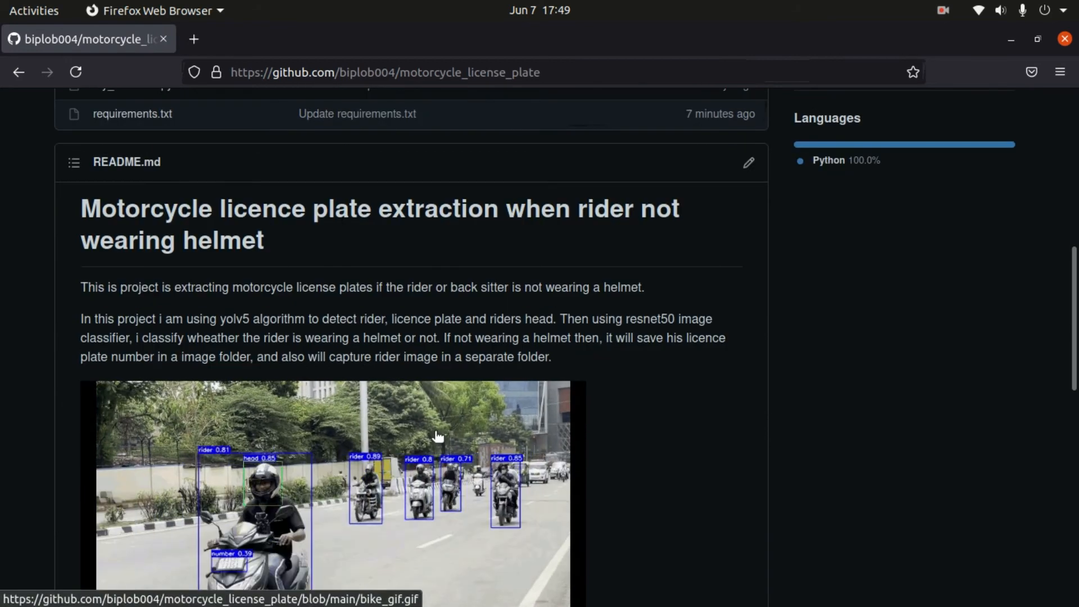
pyautogui.scroll(-3)
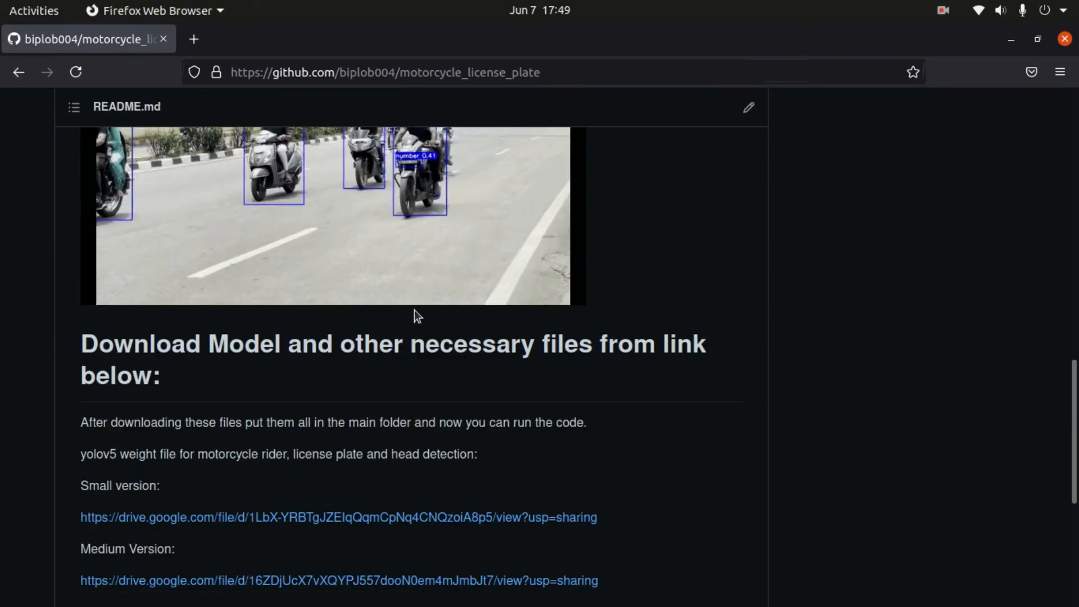
pyautogui.scroll(-3)
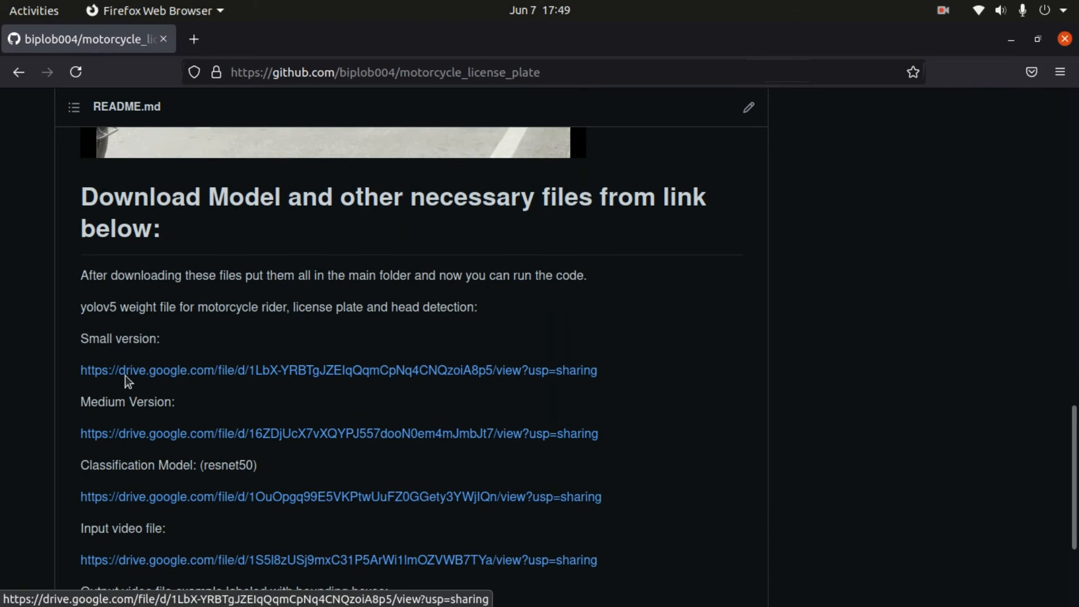
pyautogui.scroll(-3)
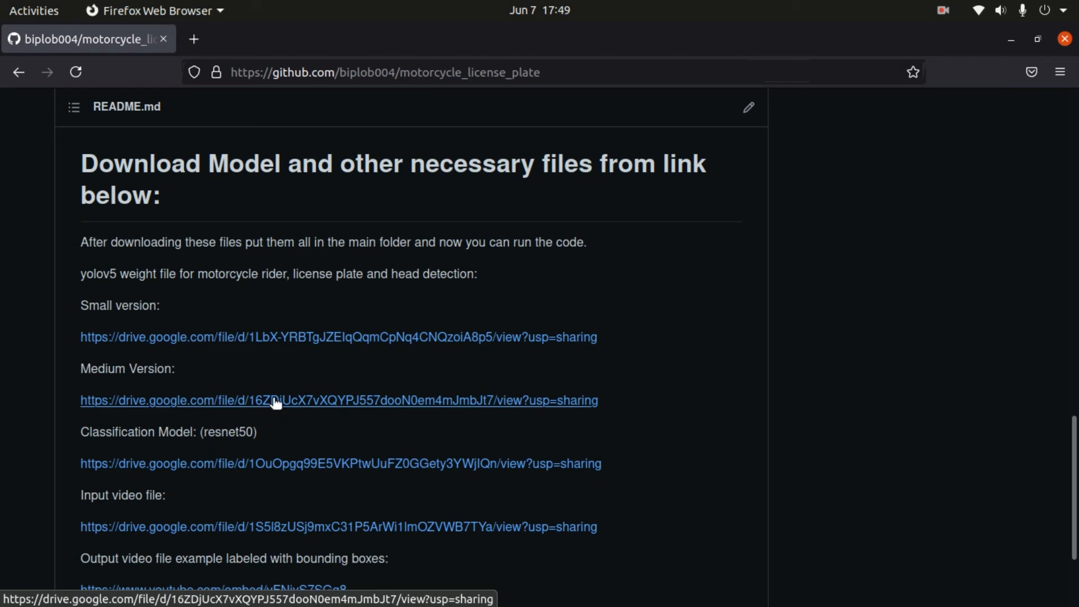
pyautogui.moveTo(144, 325)
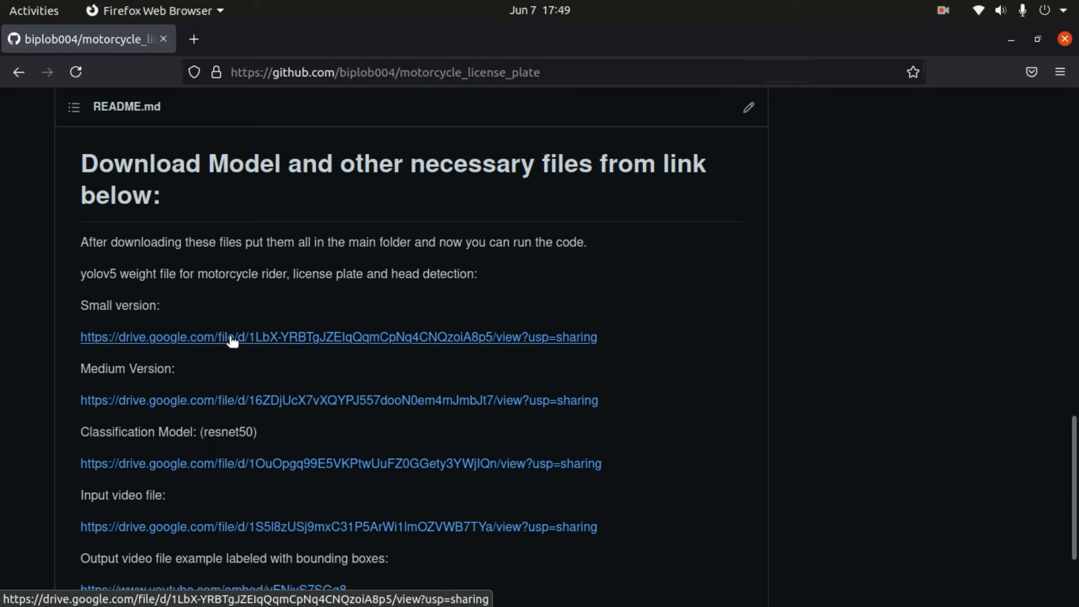
pyautogui.click(338, 337)
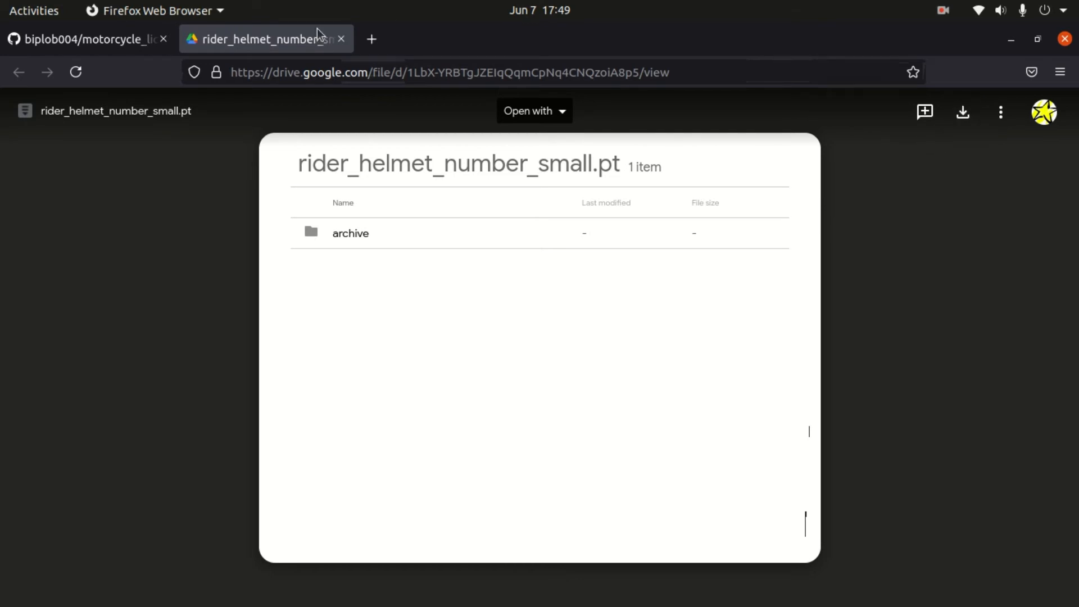
pyautogui.click(341, 39)
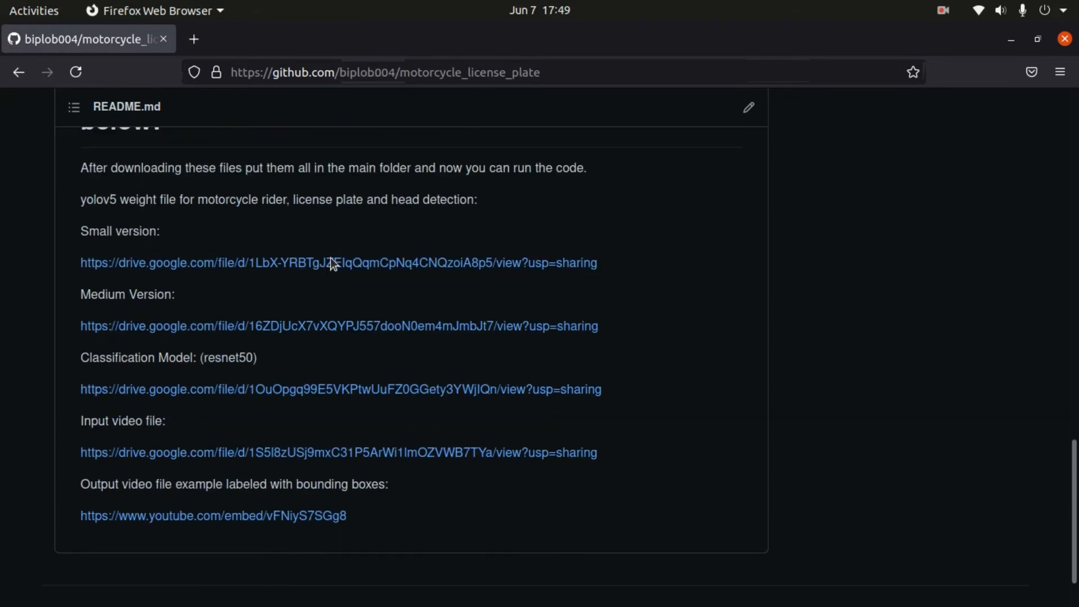
pyautogui.moveTo(212, 378)
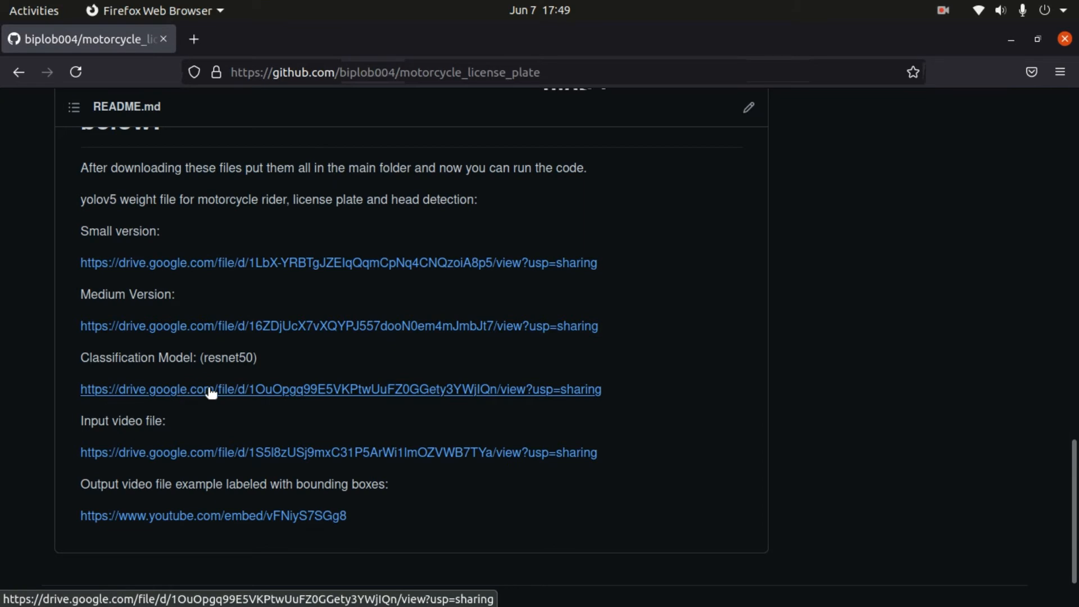
pyautogui.moveTo(237, 393)
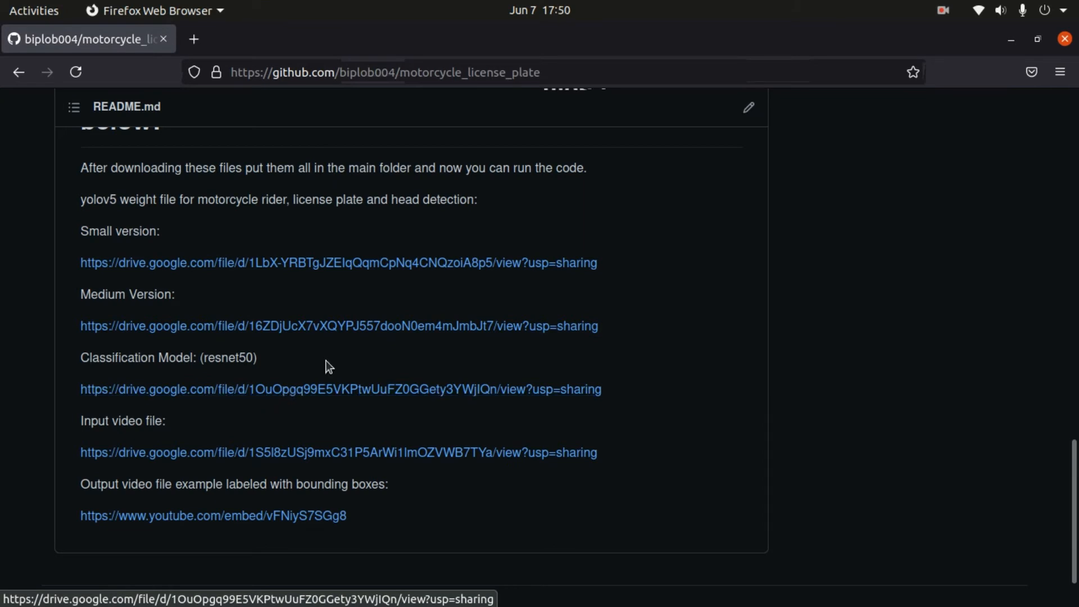
pyautogui.moveTo(289, 458)
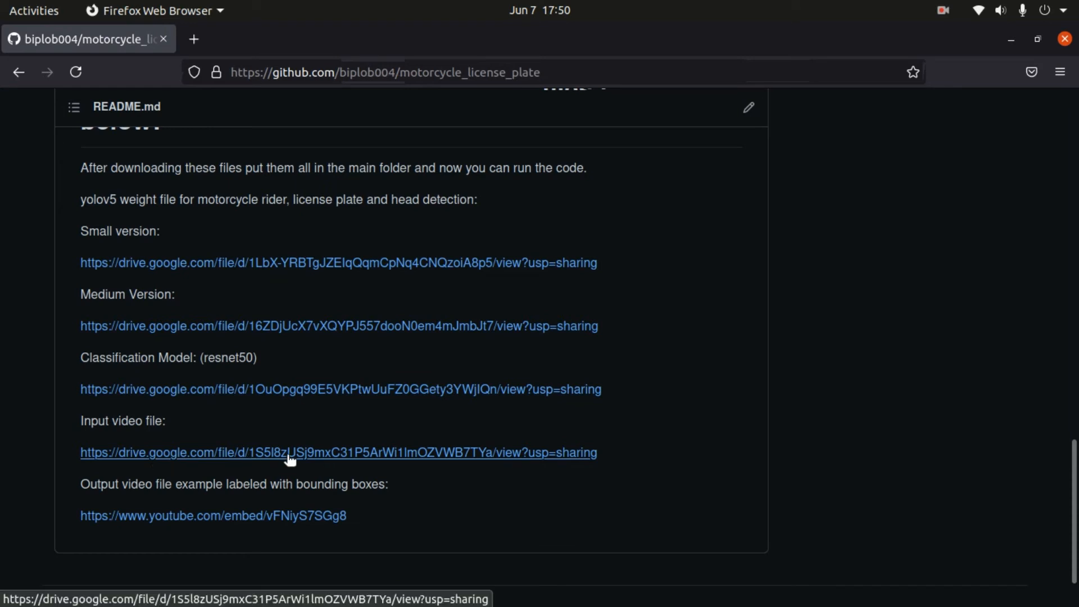
pyautogui.moveTo(310, 454)
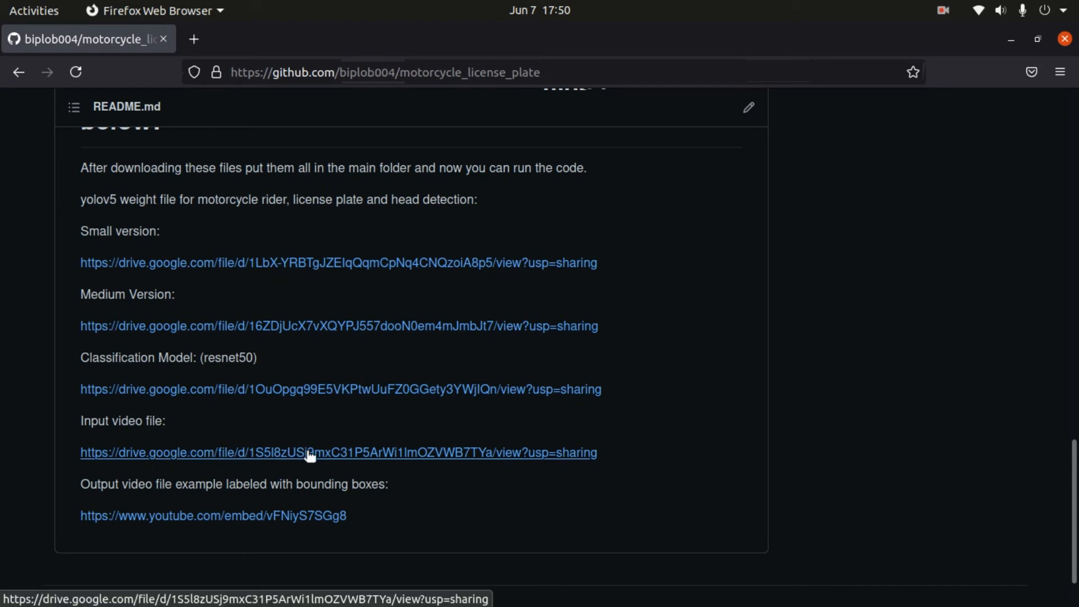
pyautogui.moveTo(278, 463)
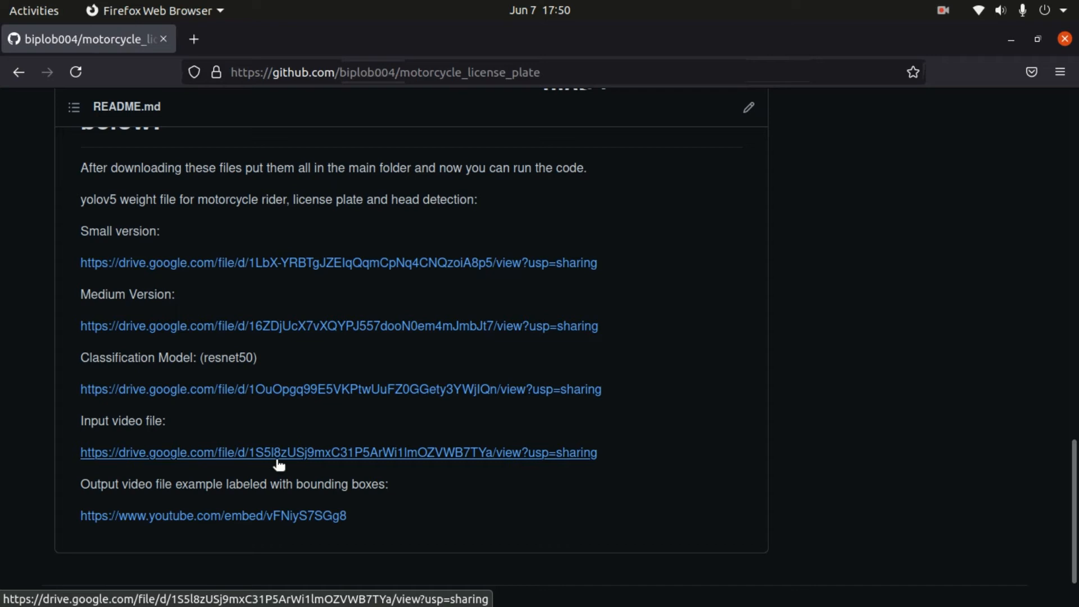
pyautogui.moveTo(226, 456)
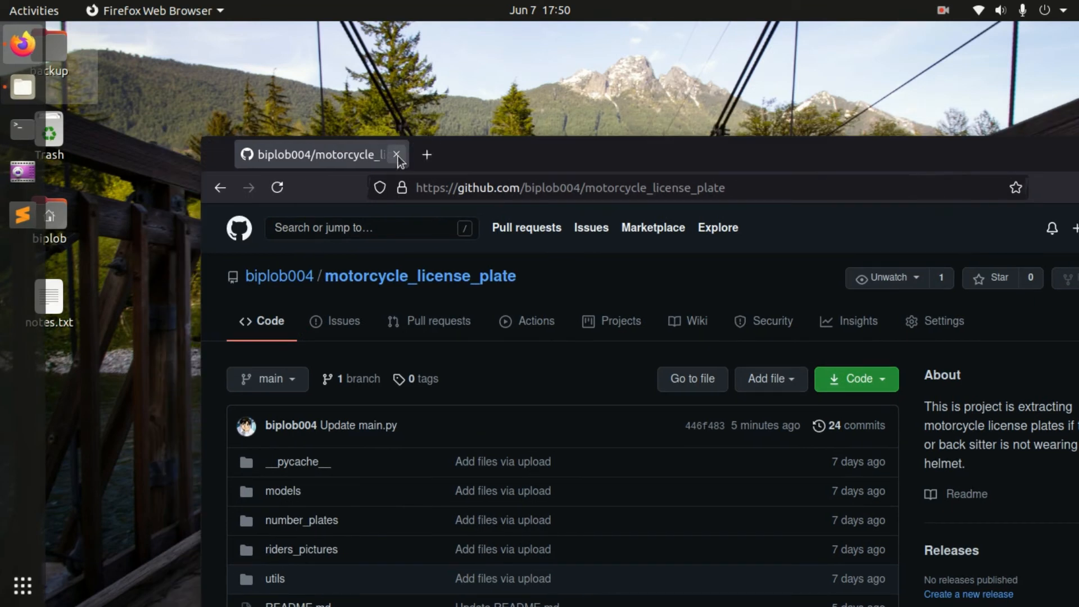
# Close the browser and open motorcycle_license_plate-main from Downloads.
pyautogui.click(397, 154)
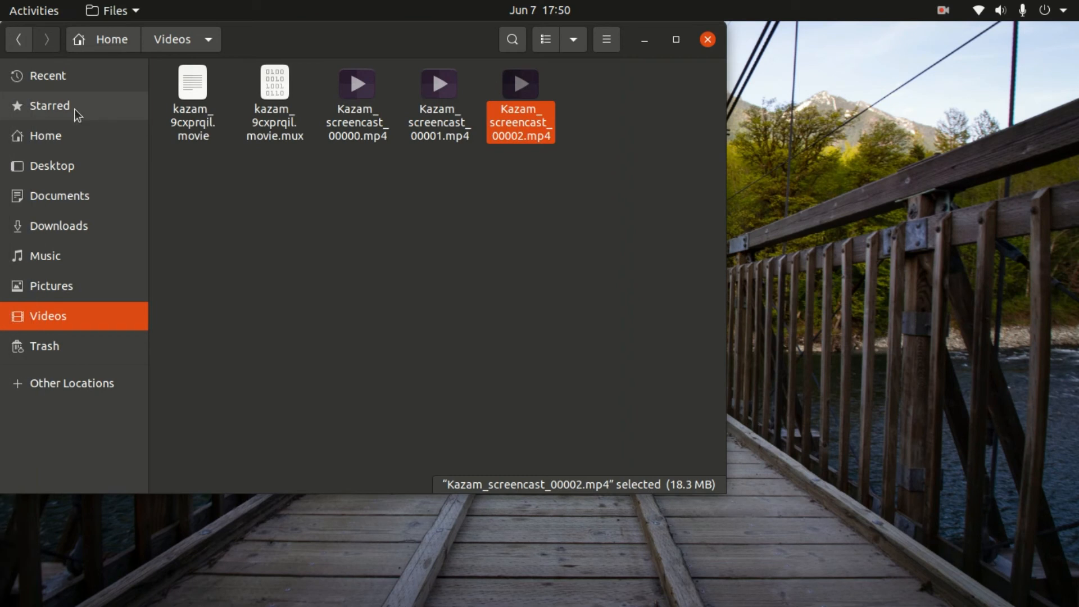
pyautogui.click(59, 226)
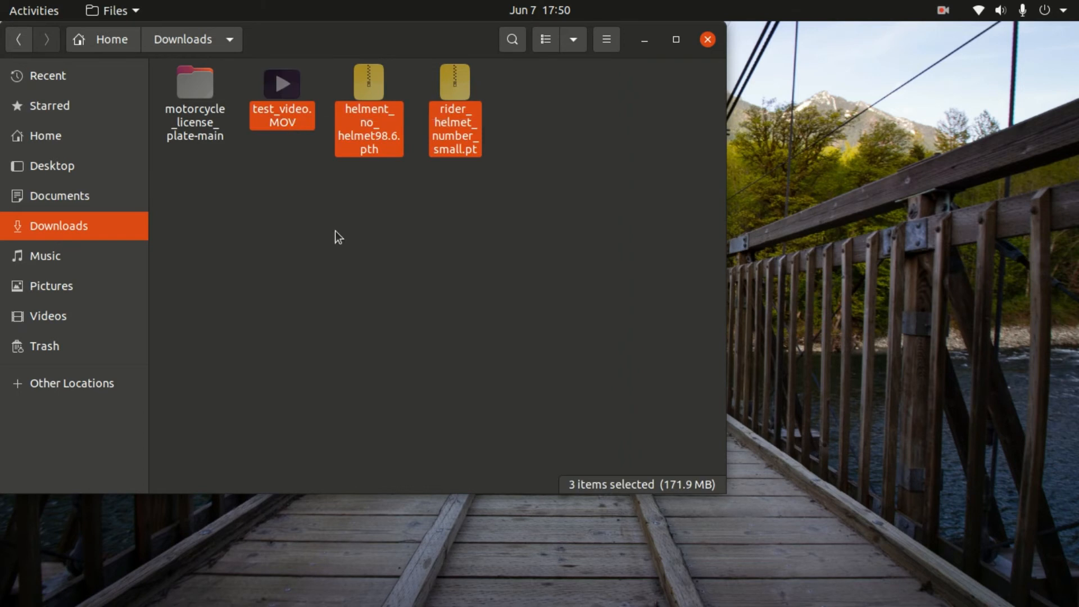
pyautogui.click(195, 84)
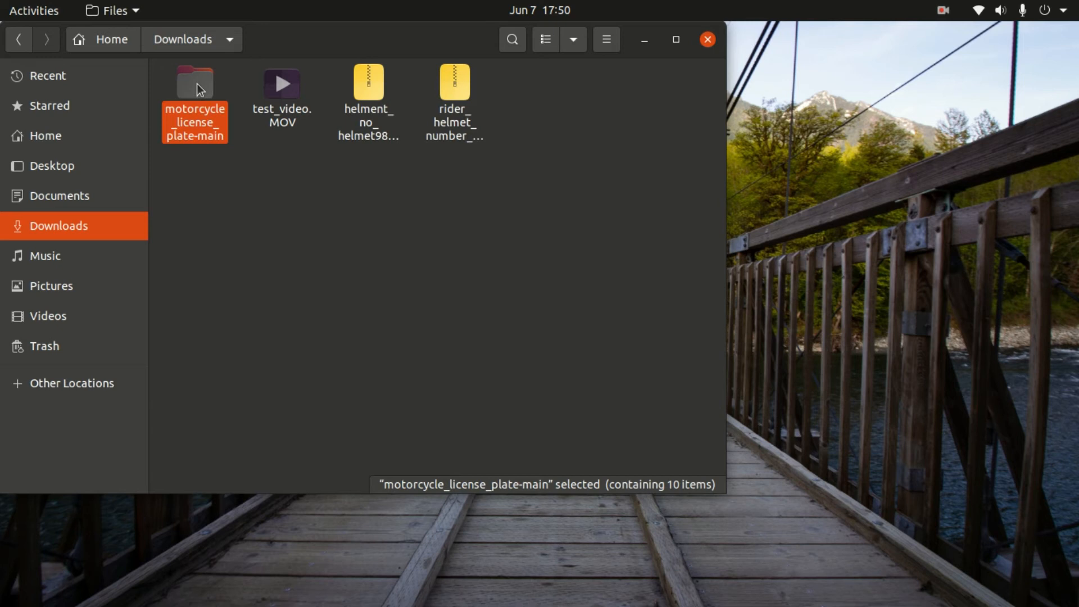
pyautogui.moveTo(195, 89)
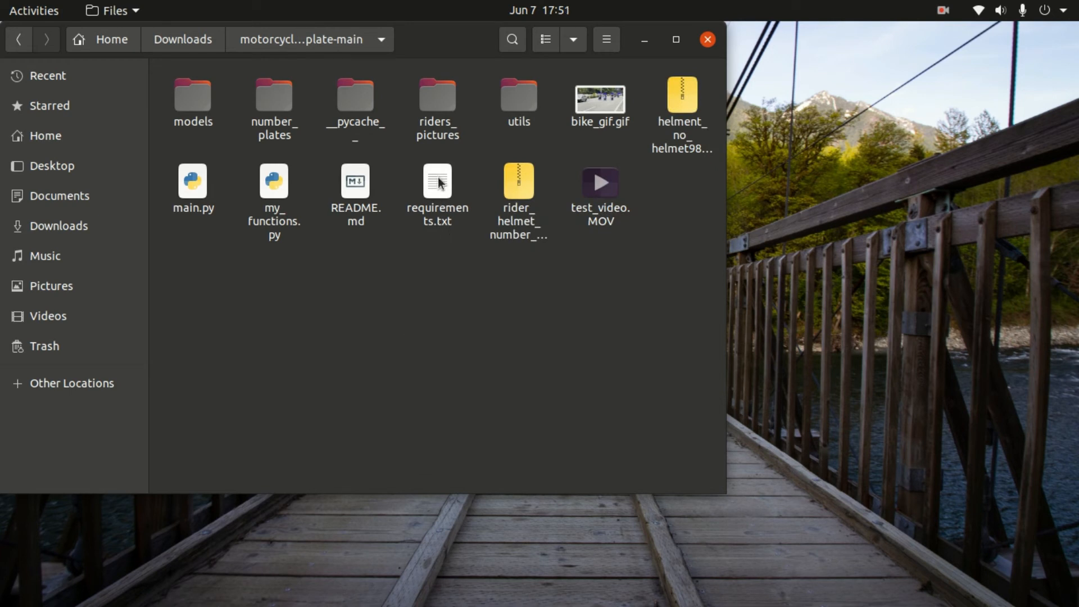
pyautogui.rightClick(436, 190)
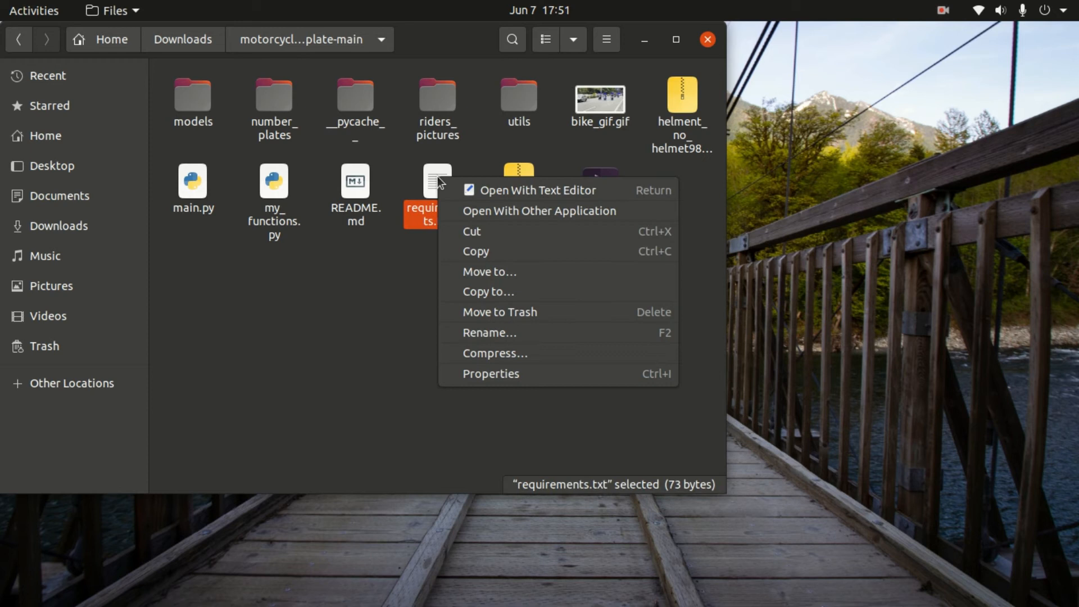
pyautogui.click(539, 191)
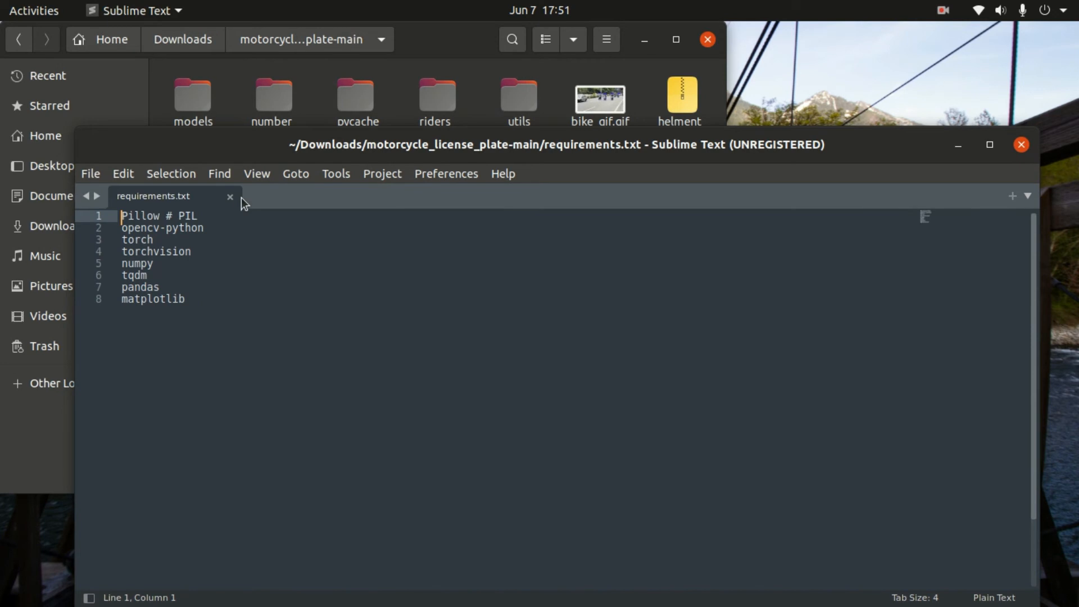
pyautogui.click(230, 196)
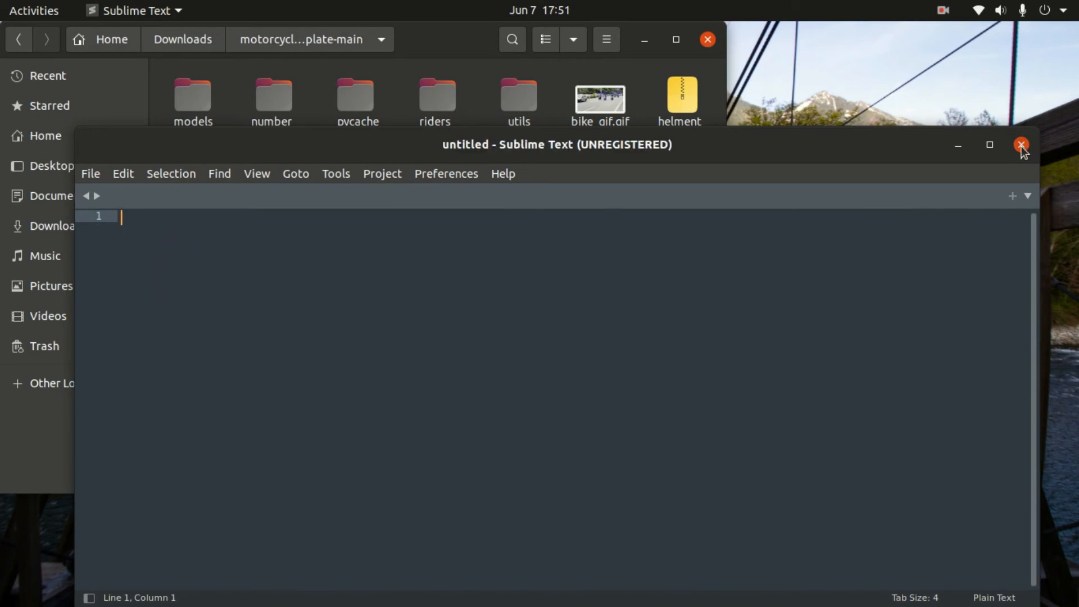
pyautogui.click(1021, 144)
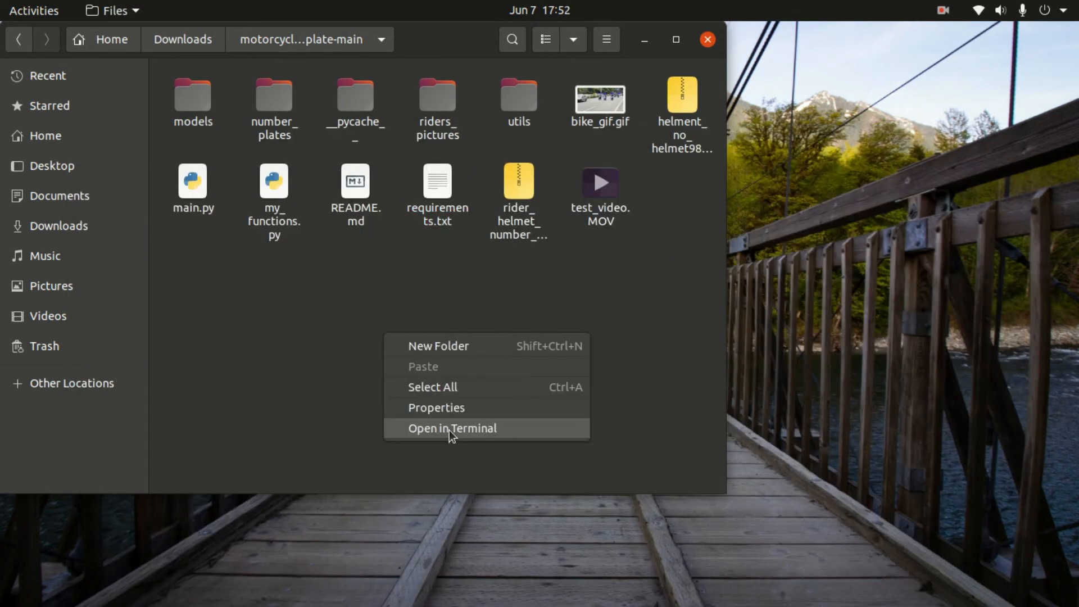
# Run pip3 install -r requirements.txt in a project-folder terminal, then close it.
pyautogui.click(451, 427)
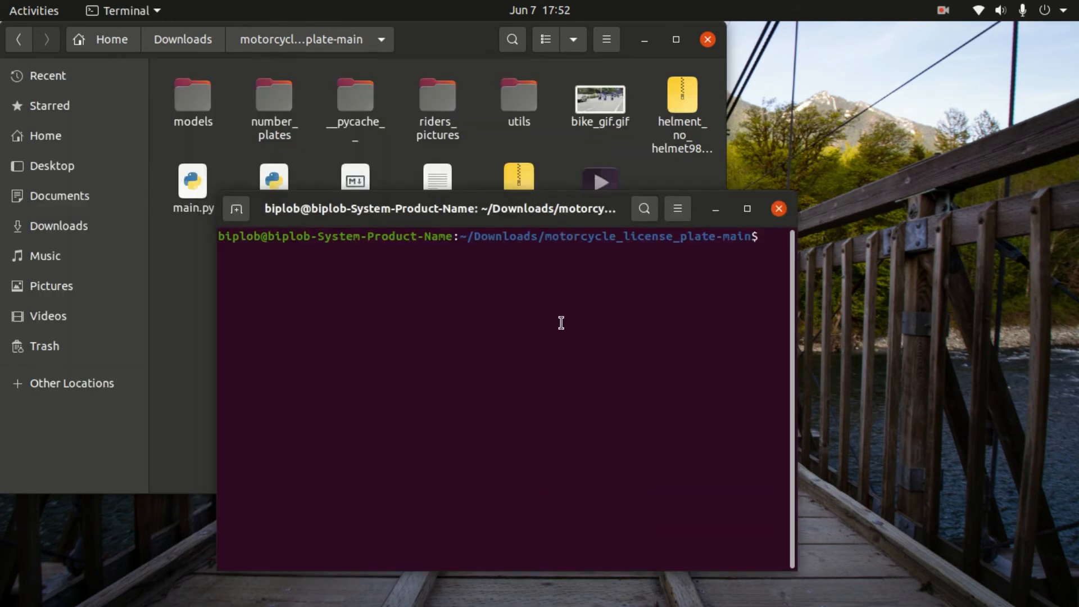
pyautogui.write('pip3')
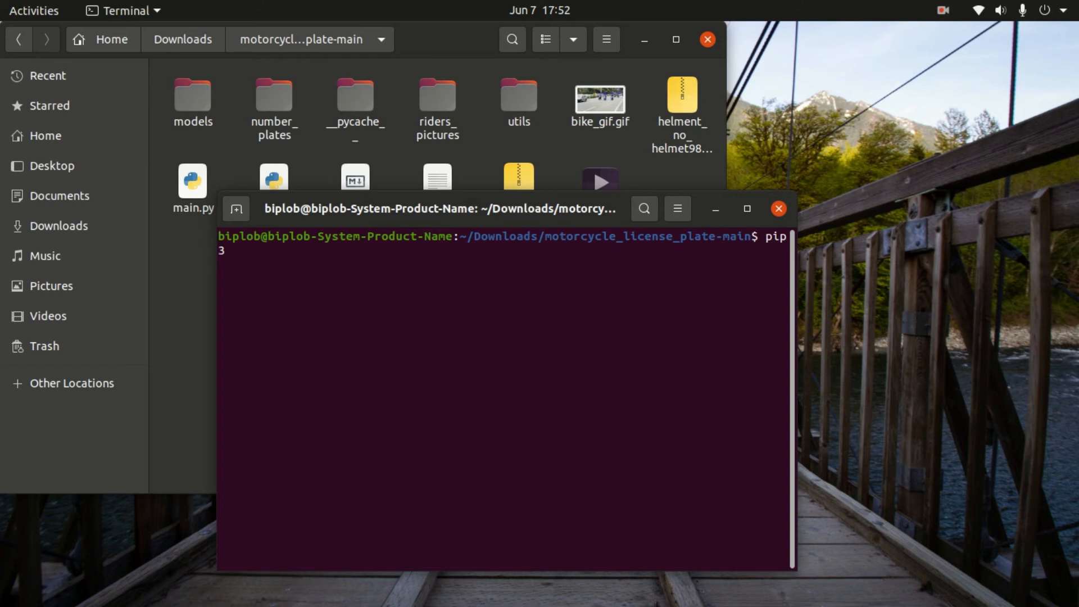
pyautogui.write('install')
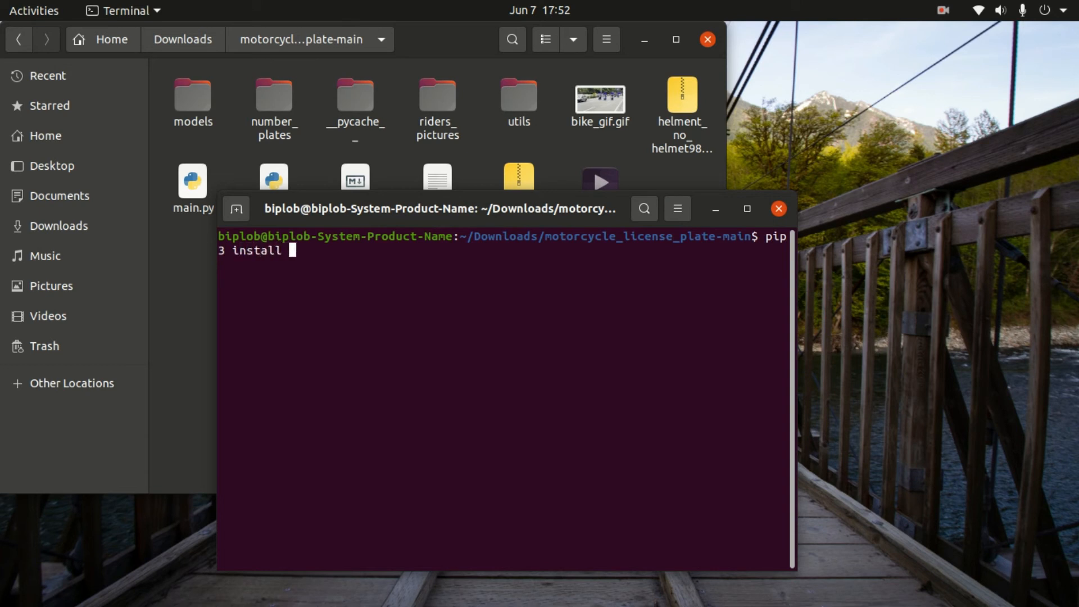
pyautogui.write('requirements.txt')
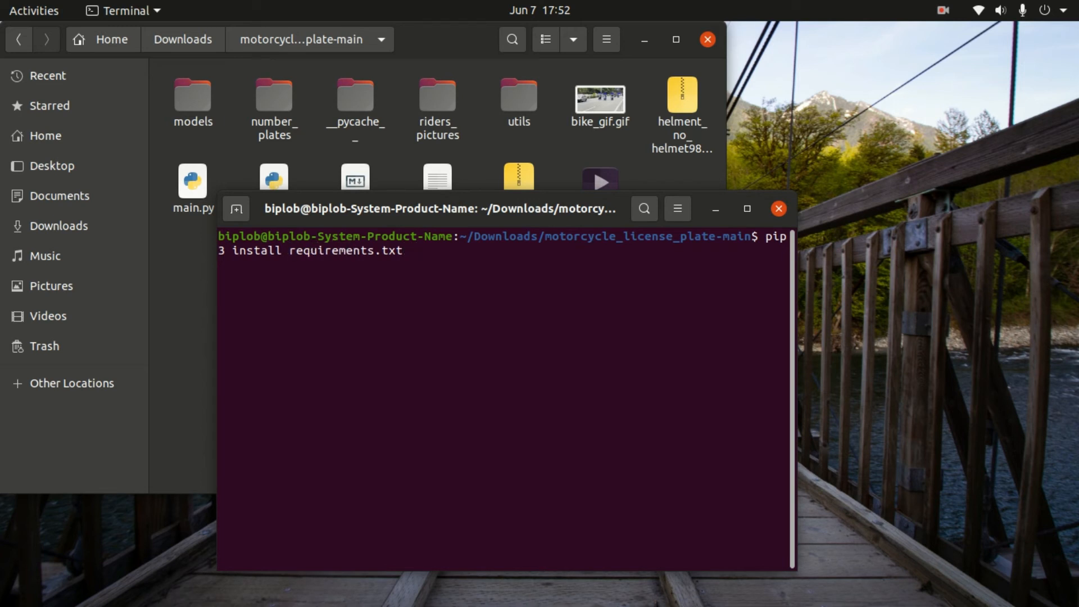
pyautogui.write('-r')
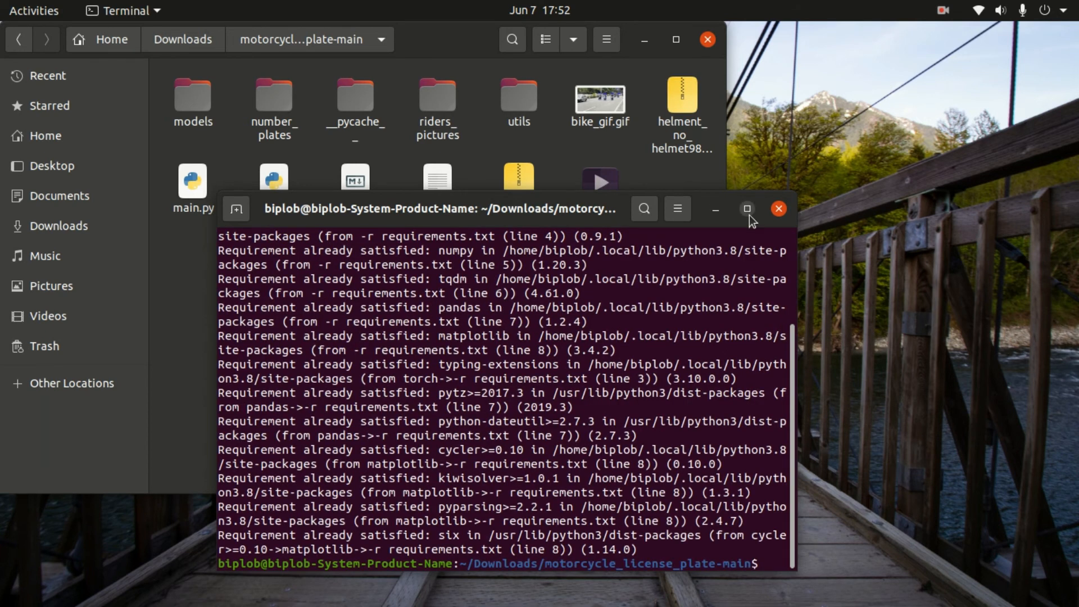
pyautogui.click(747, 208)
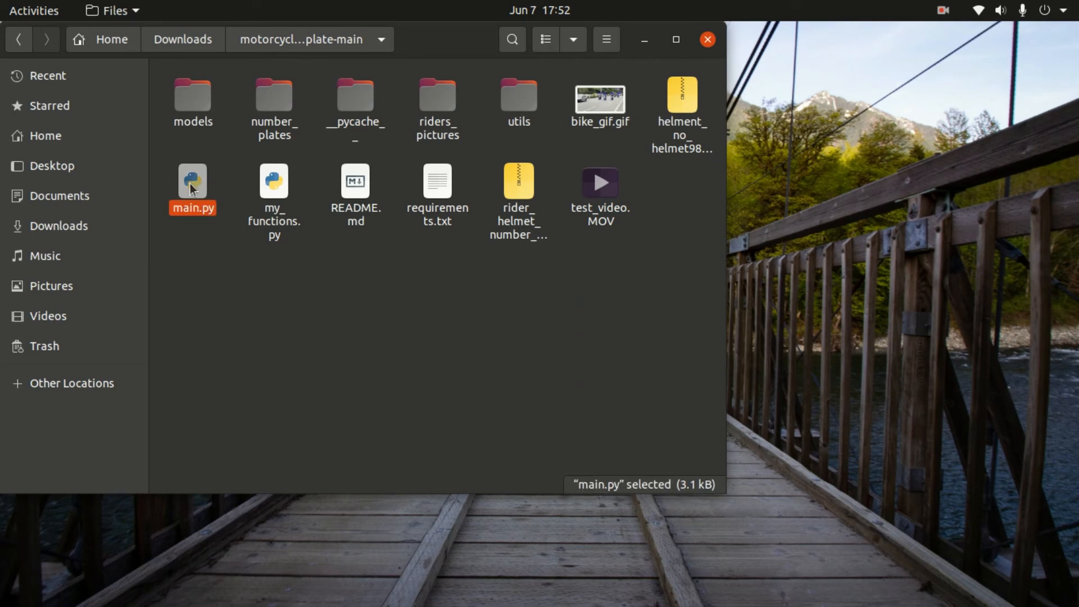
# Open a terminal from the project folder's context menu and run python3 main.py.
pyautogui.rightClick(193, 186)
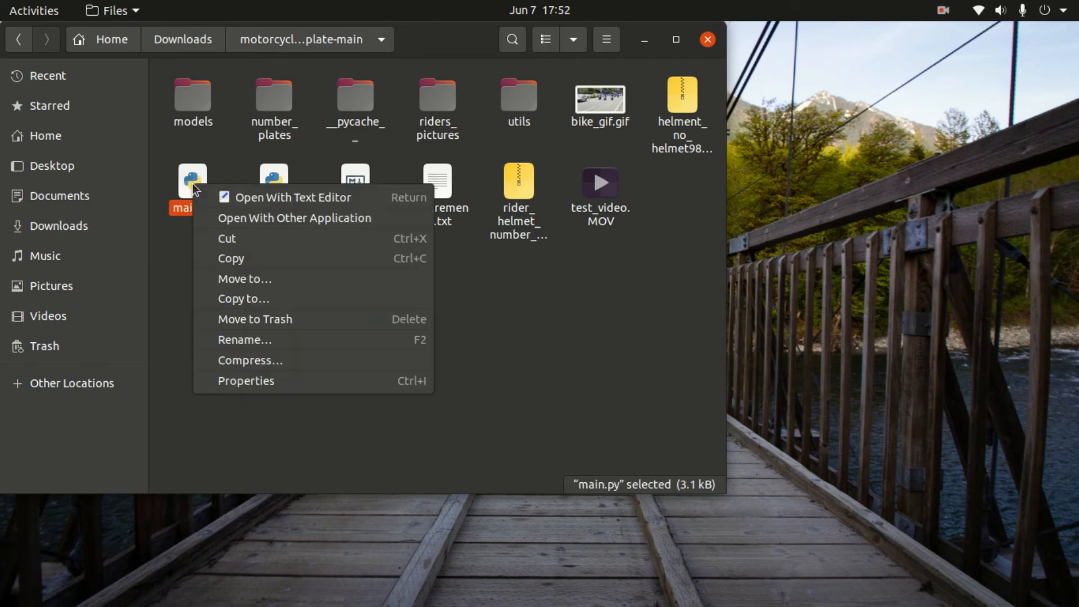
pyautogui.click(325, 328)
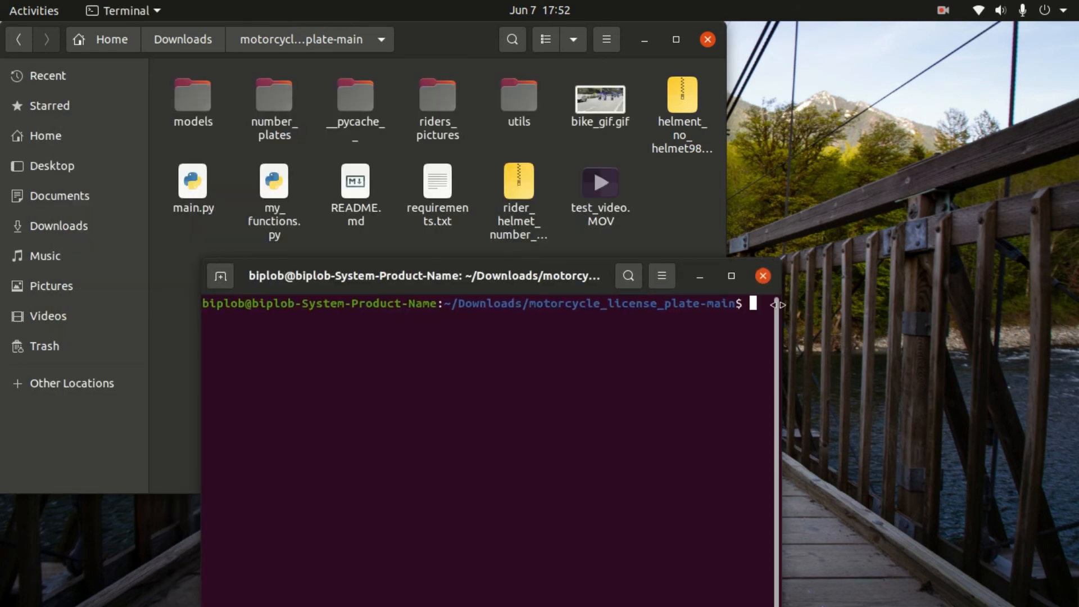
pyautogui.moveTo(914, 239)
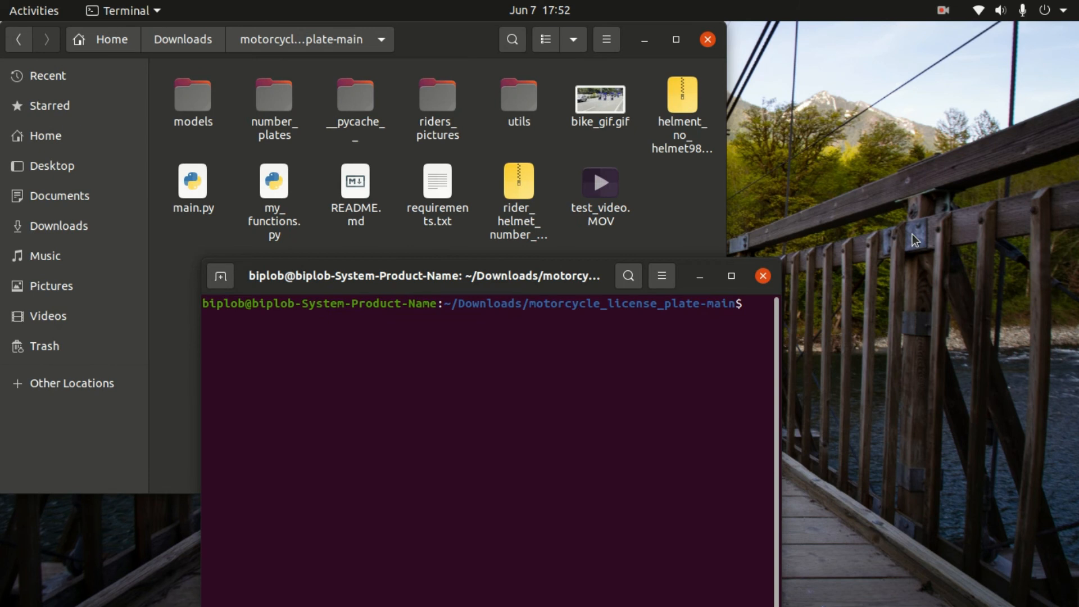
pyautogui.write('pytho')
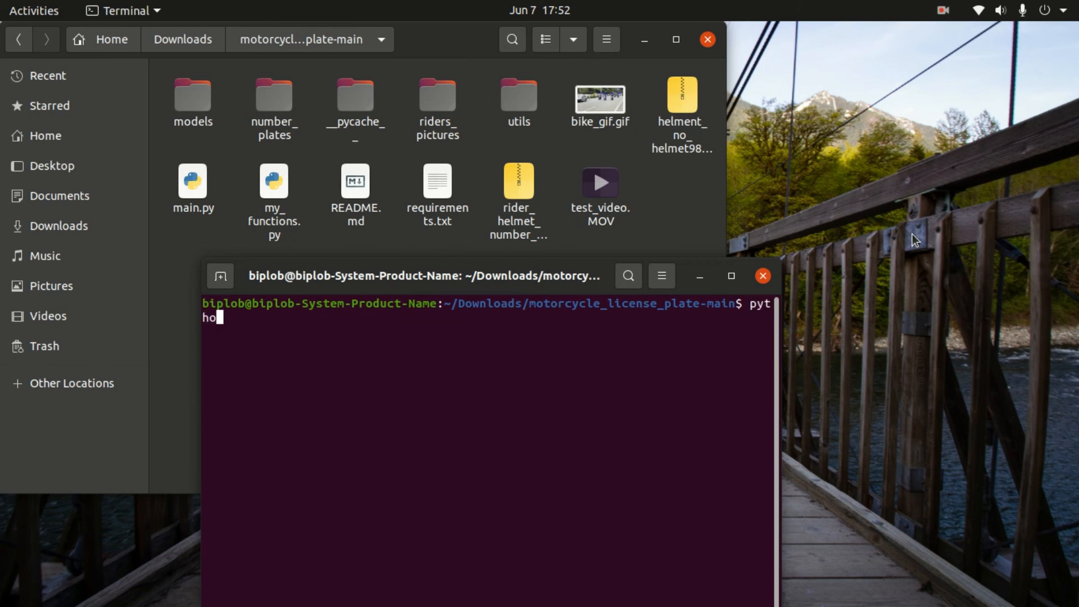
pyautogui.write('n3 ma')
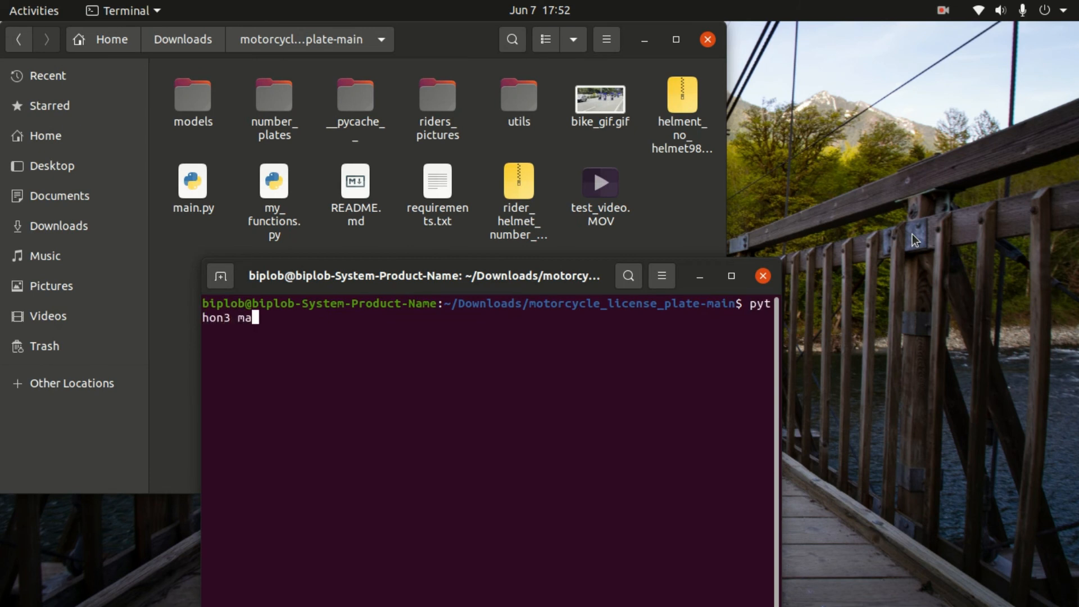
pyautogui.write('in.py')
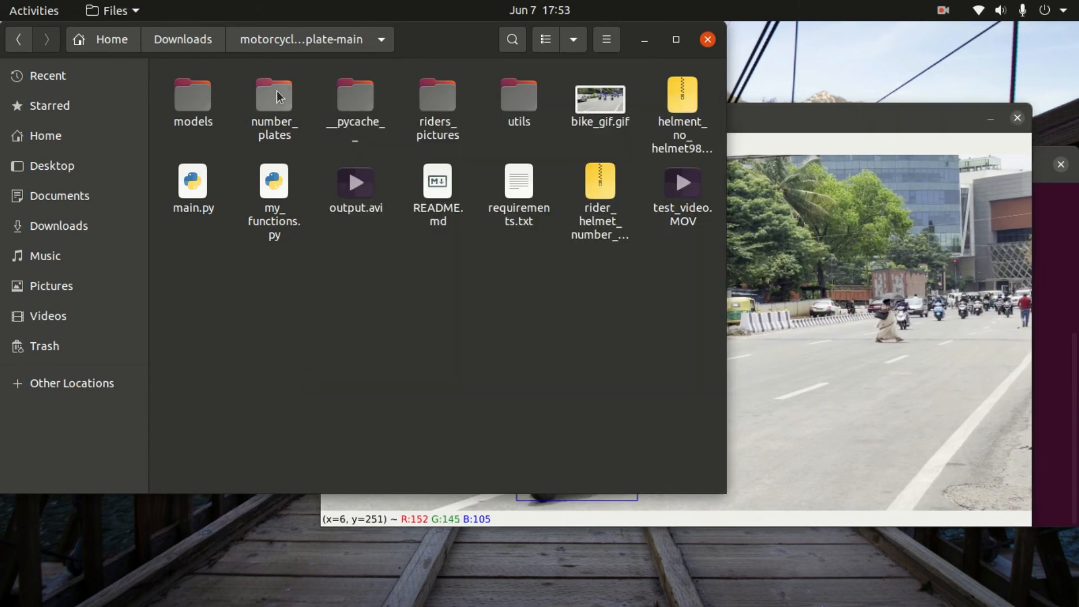
# Open the number_plates folder and preview one cropped plate image.
pyautogui.doubleClick(274, 104)
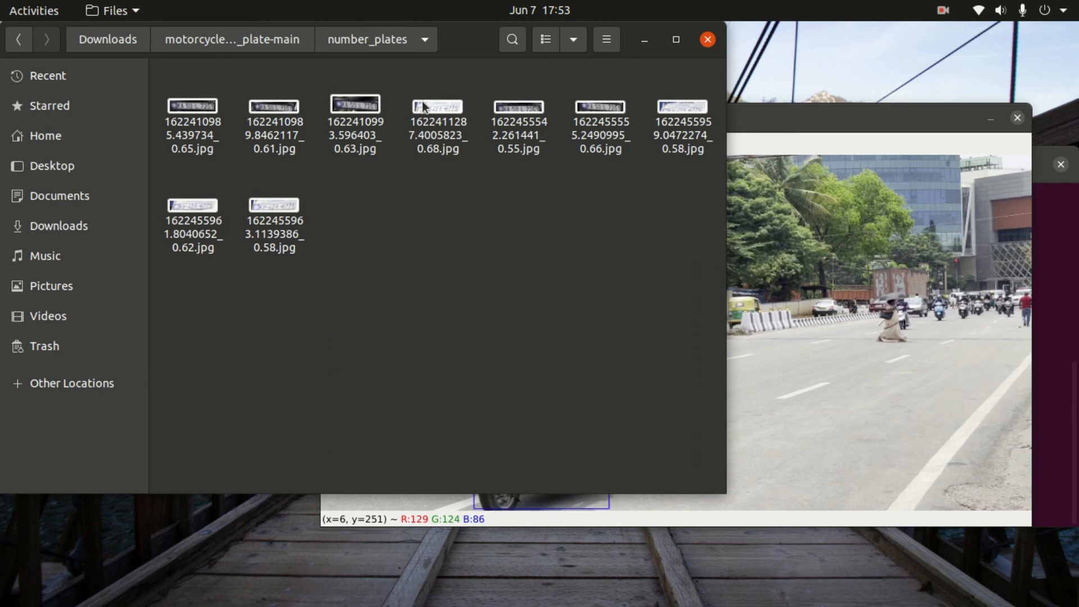
pyautogui.doubleClick(437, 124)
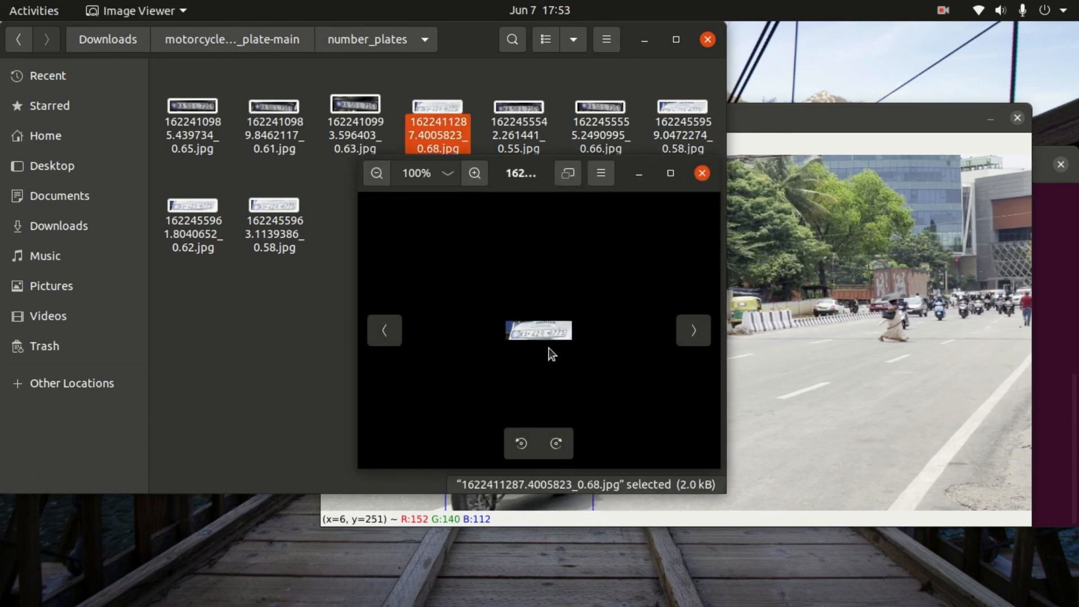
pyautogui.click(701, 172)
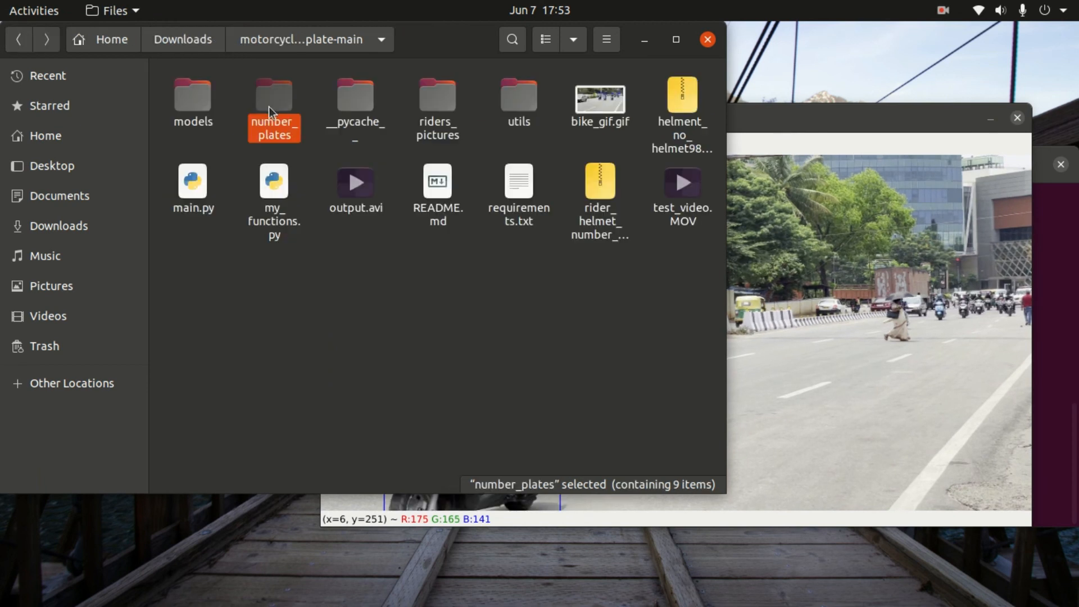
# Open riders_pictures and preview one annotated rider image, then close it.
pyautogui.click(437, 110)
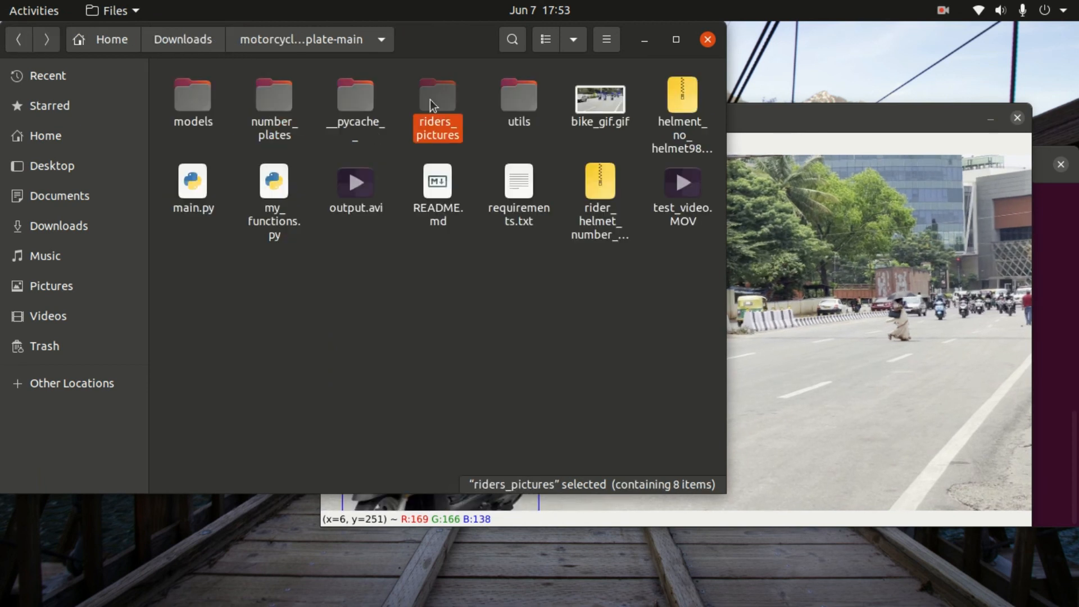
pyautogui.doubleClick(438, 96)
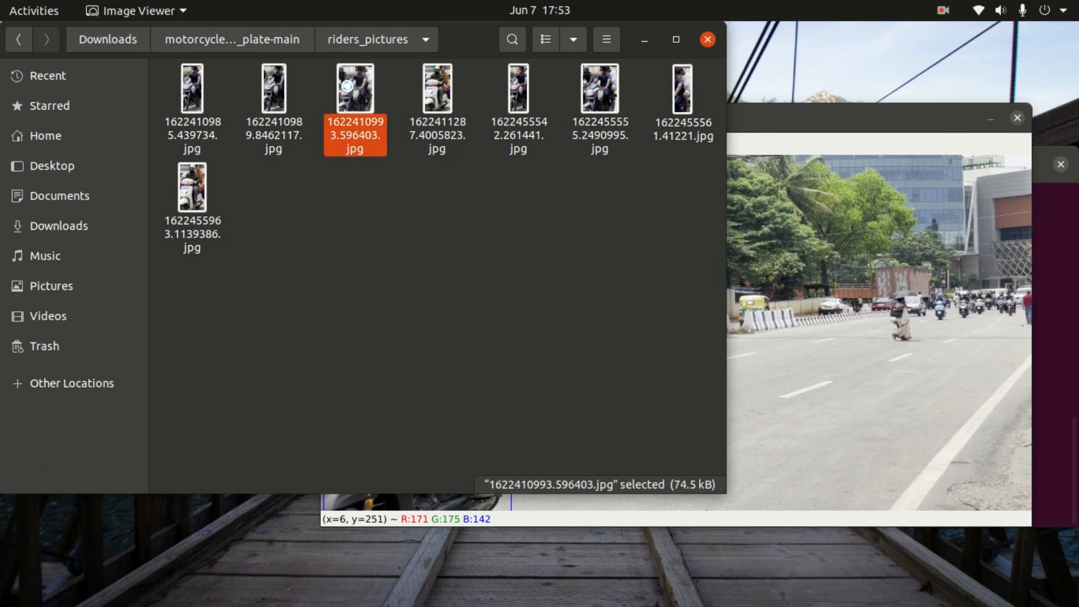
pyautogui.doubleClick(354, 90)
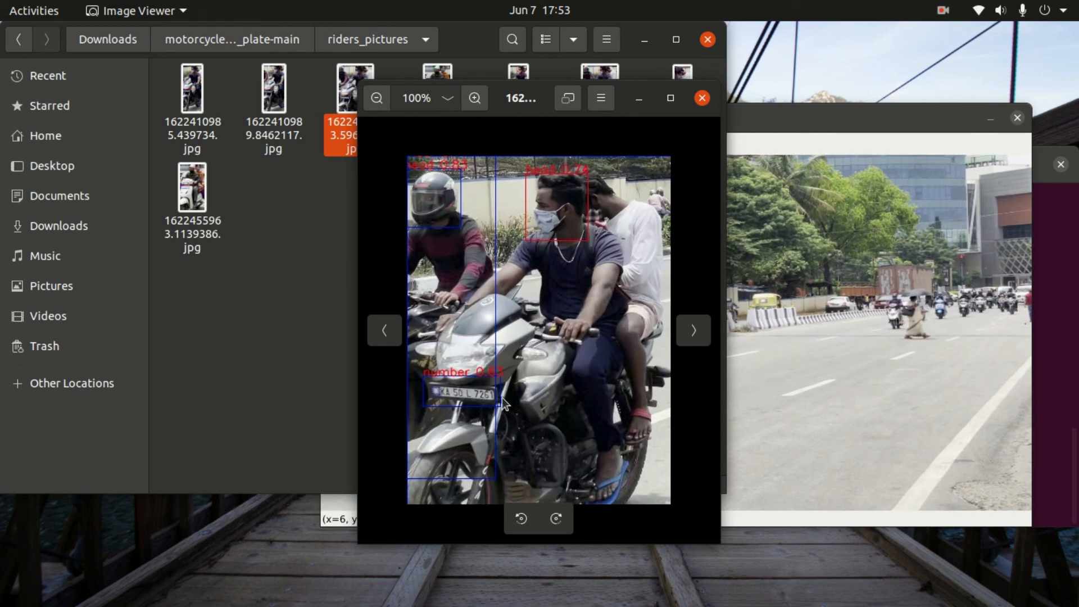
pyautogui.click(701, 98)
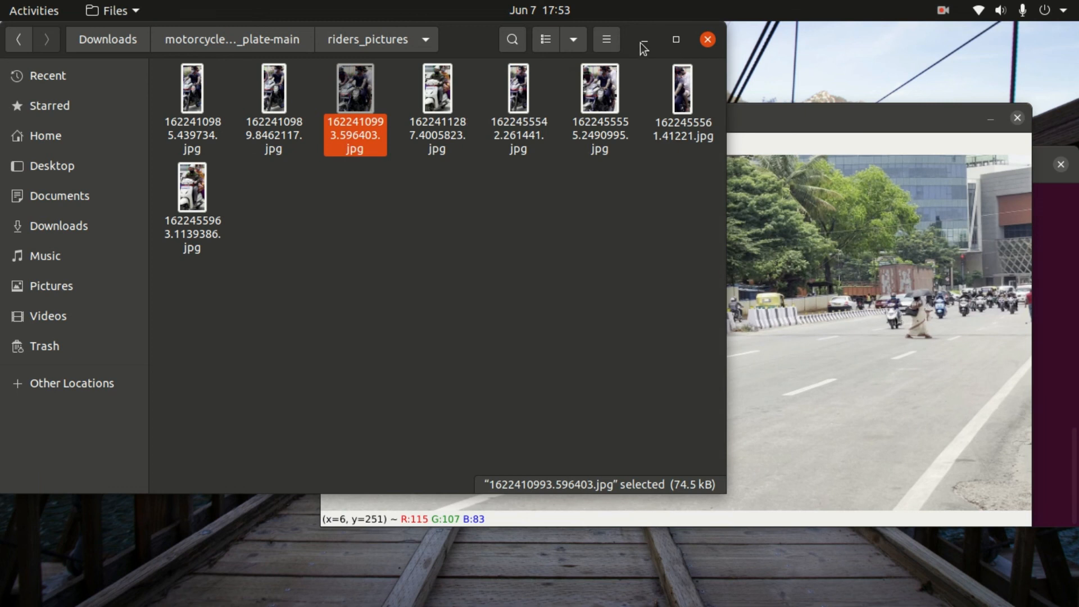